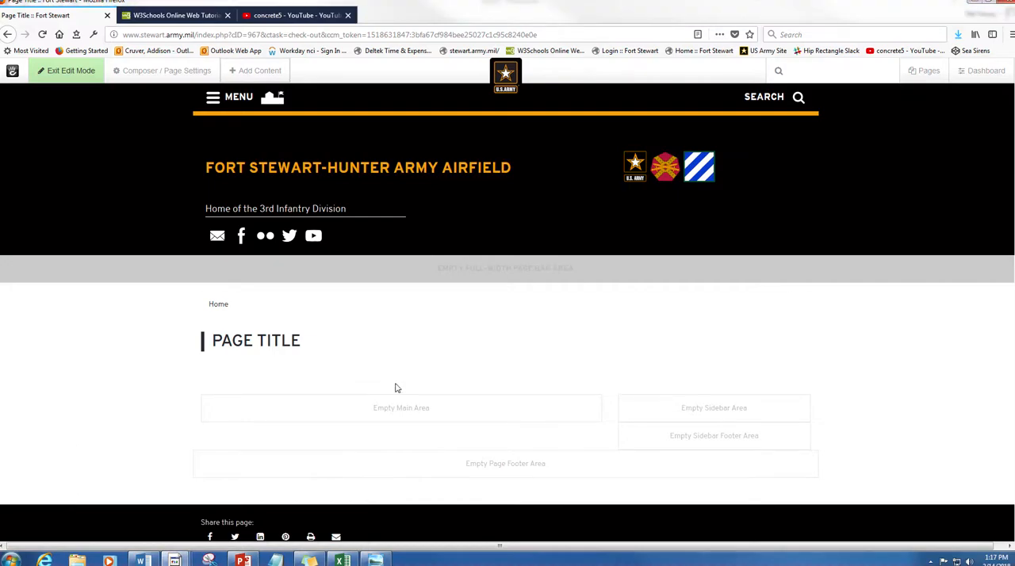
{"action": "mouse_move", "coordinate": [94, 357]}
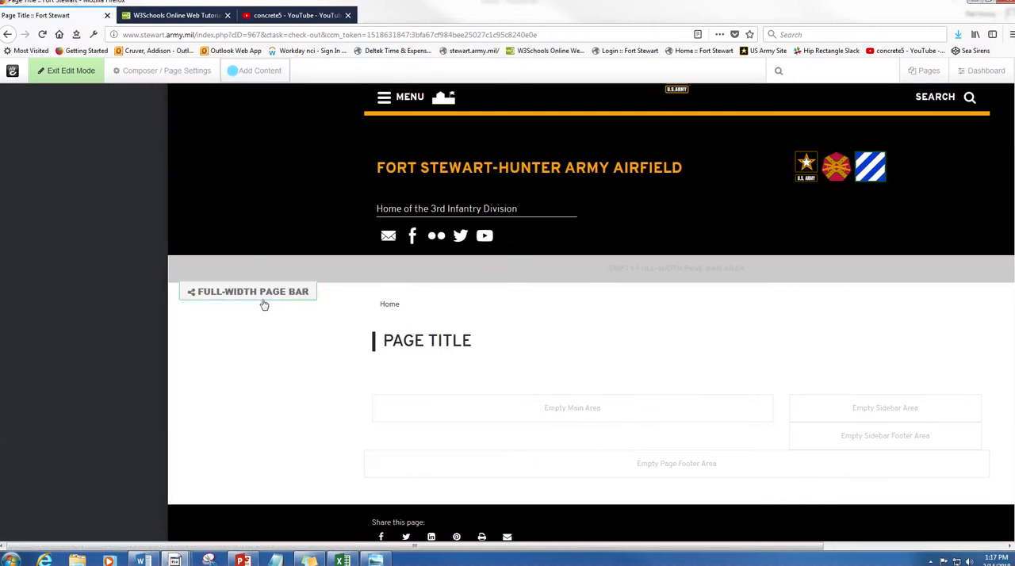
- Drop a new Content block into the Fort Stewart page's empty Main area
{"action": "left_click", "coordinate": [259, 70]}
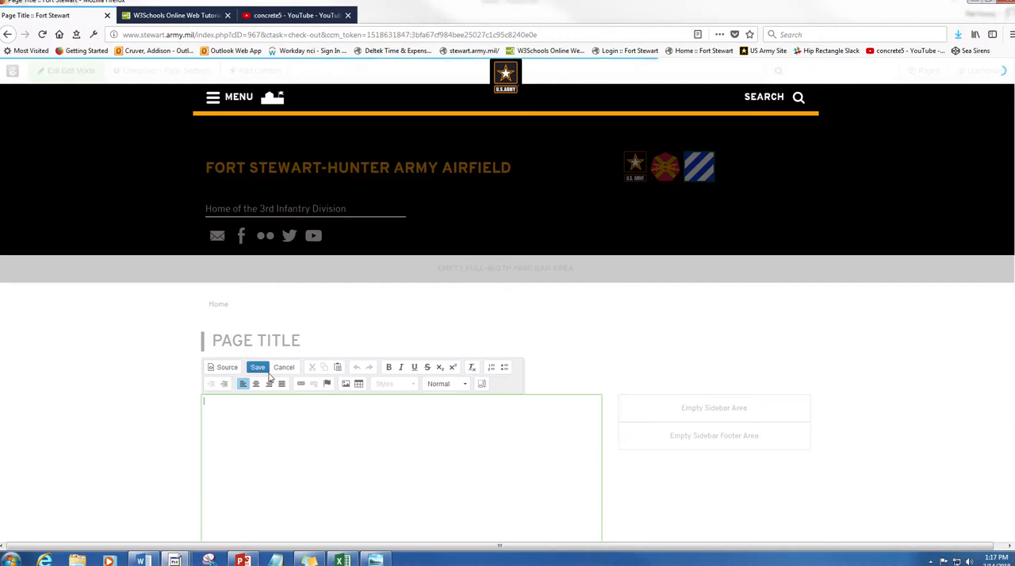
- Type 'Sample Text' and 'Sample Link' on separate lines, then start linking Sample Link
{"action": "type", "text": "S"}
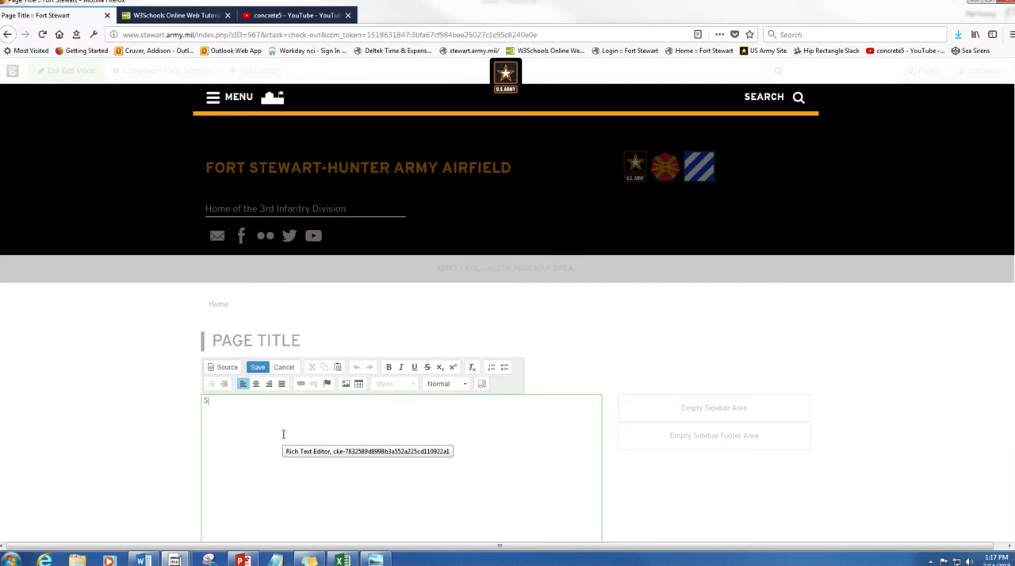
{"action": "type", "text": "ample Te"}
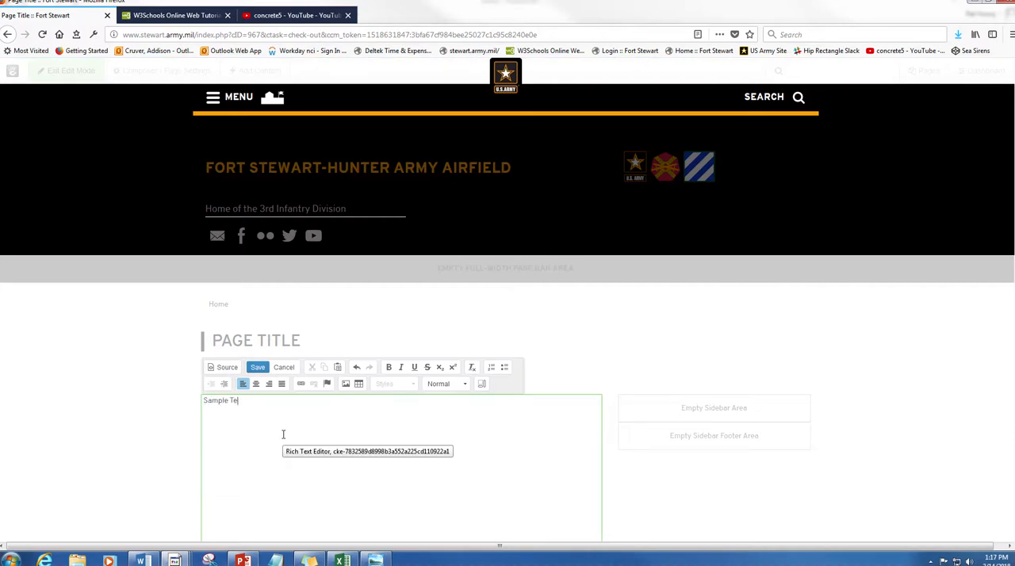
{"action": "type", "text": "xt"}
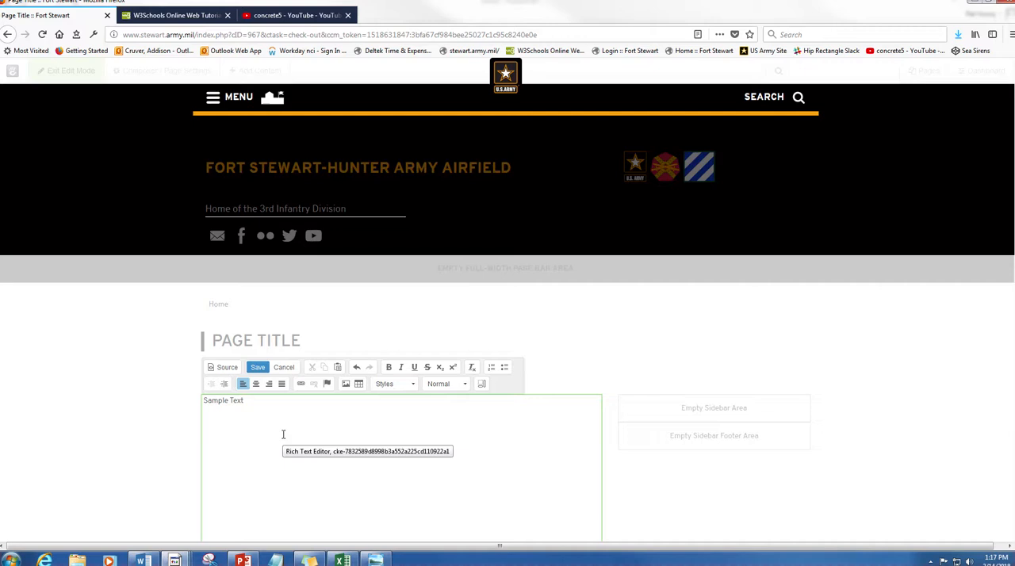
{"action": "type", "text": "Sample L"}
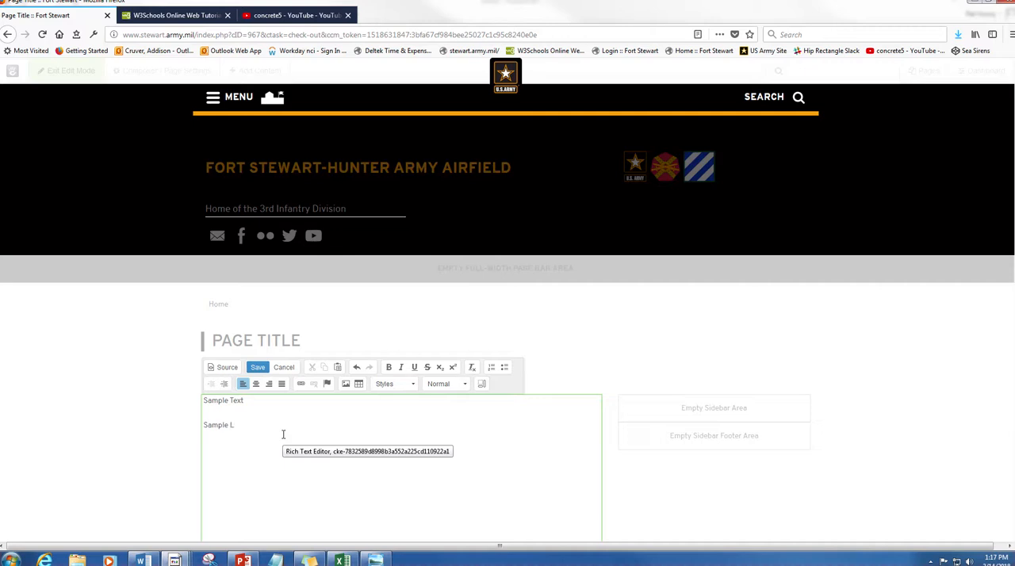
{"action": "type", "text": "ink"}
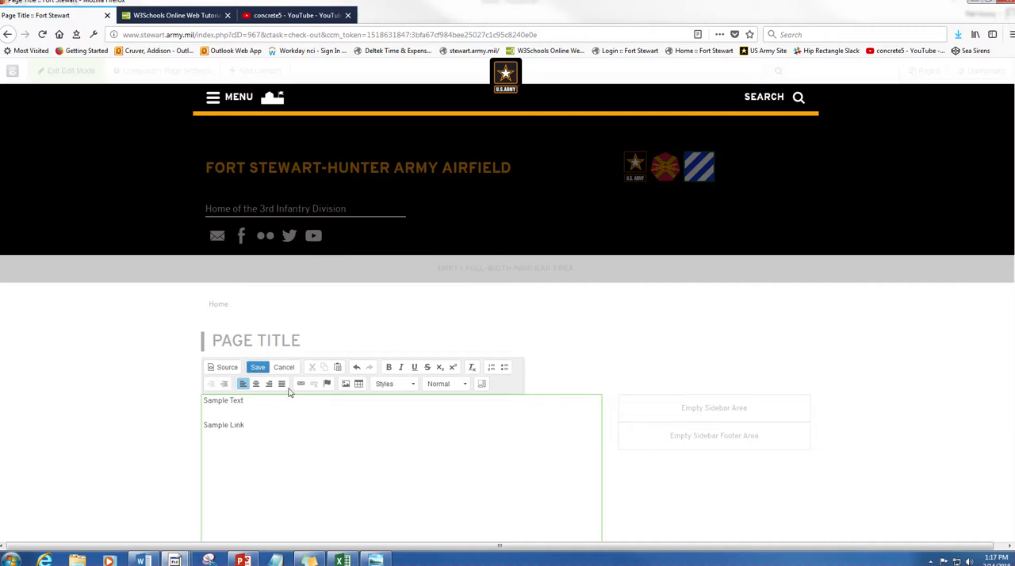
{"action": "left_click", "coordinate": [175, 16]}
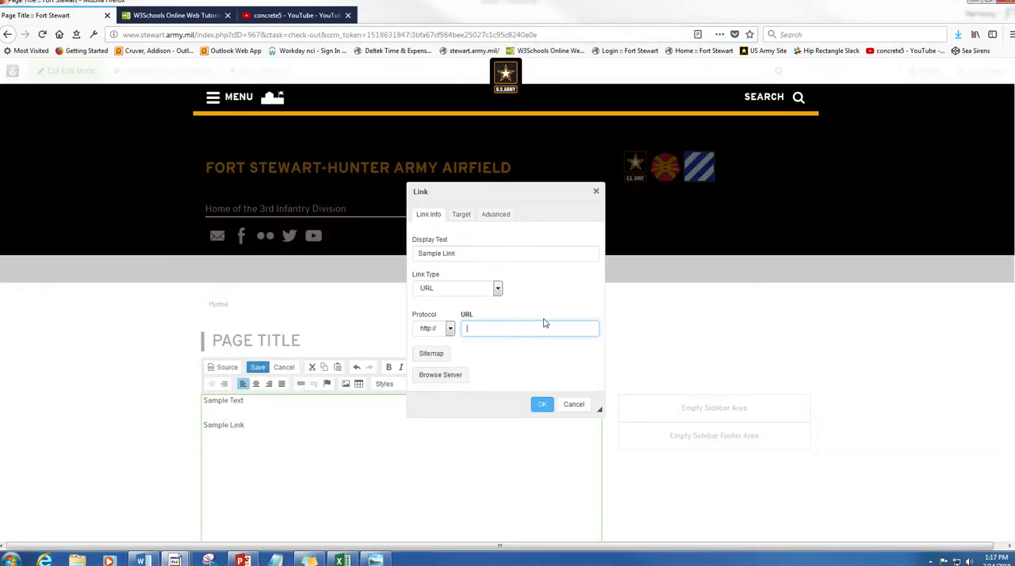
{"action": "type", "text": "www.w3schools.com/"}
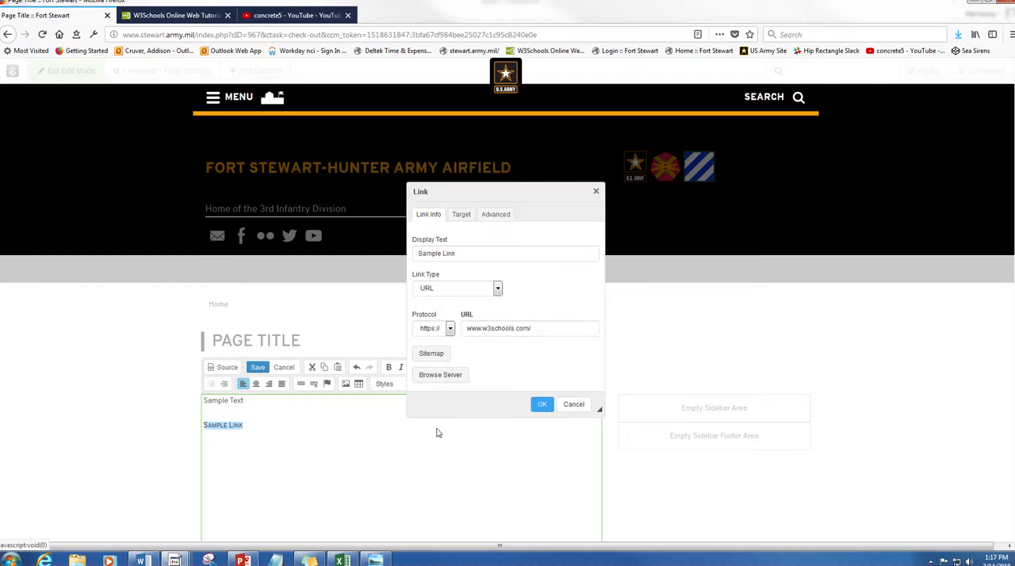
{"action": "mouse_move", "coordinate": [364, 319]}
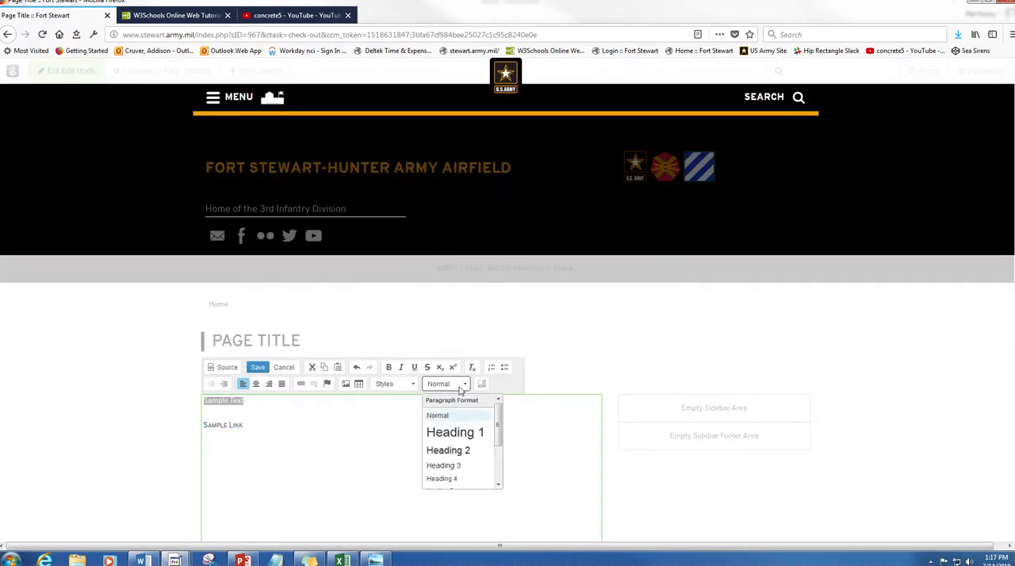
{"action": "left_click", "coordinate": [455, 432]}
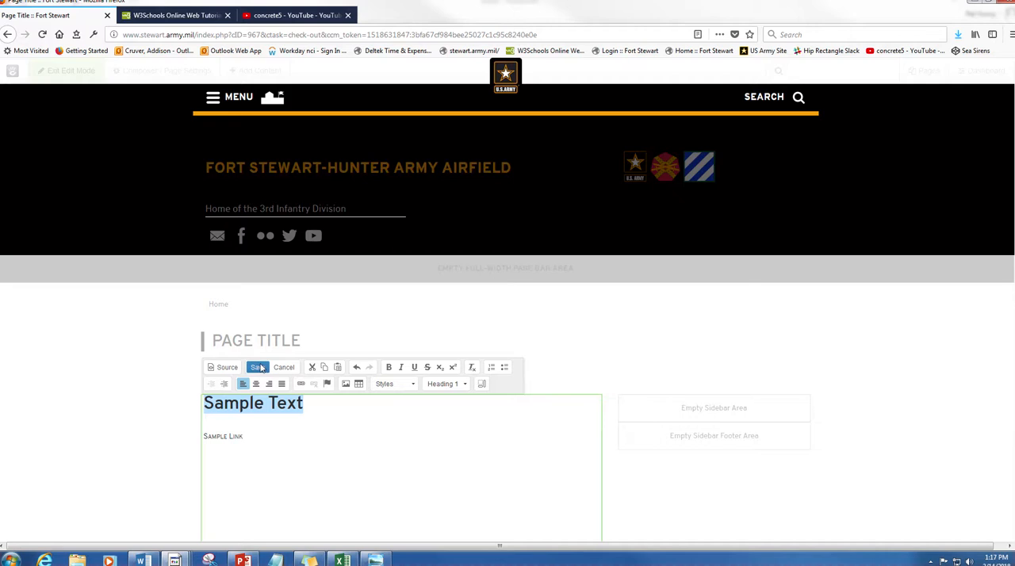
{"action": "left_click", "coordinate": [256, 367]}
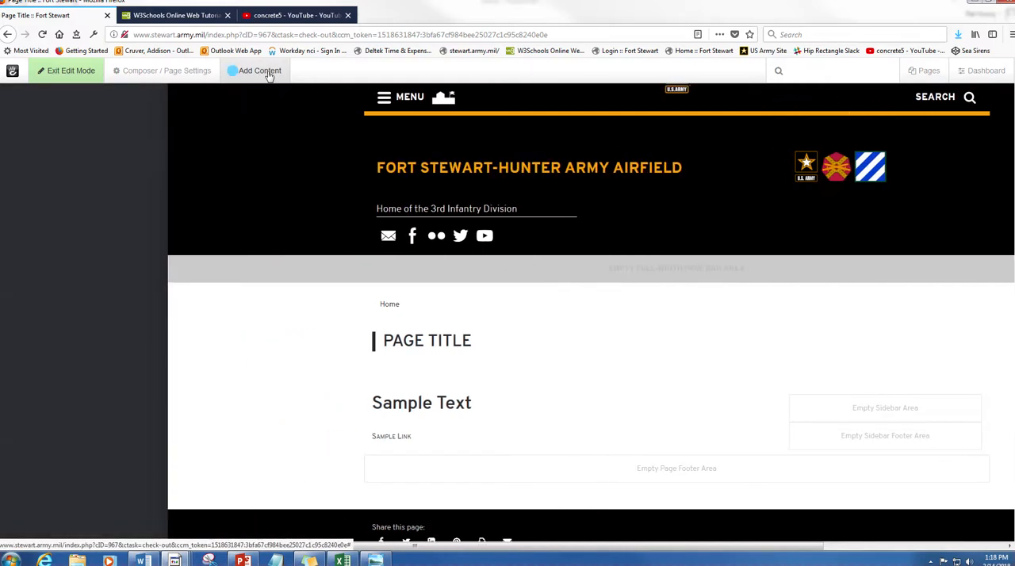
{"action": "mouse_move", "coordinate": [278, 365]}
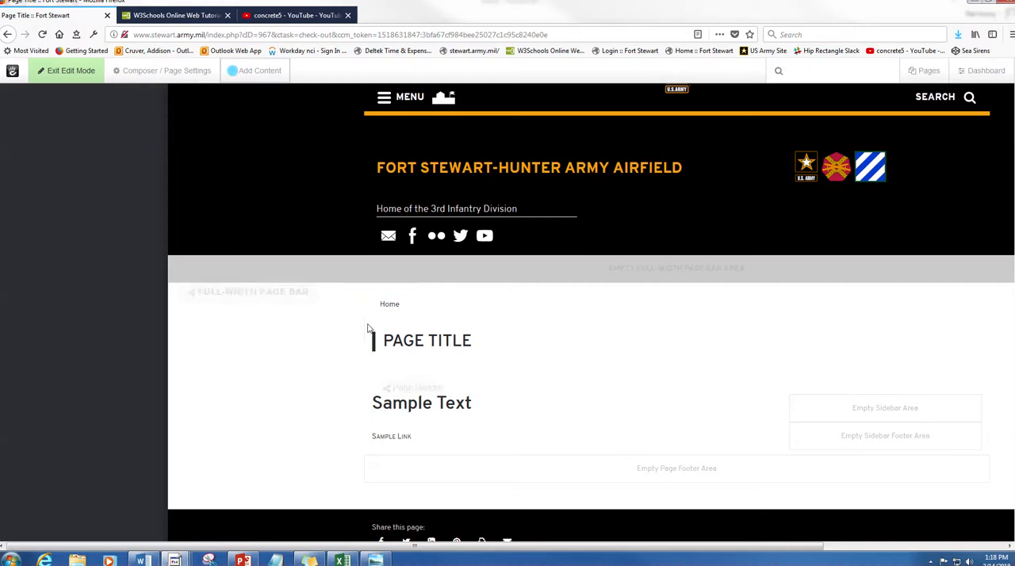
- Show the Add Content blocks library with Content, HTML, Image and File blocks
{"action": "left_click", "coordinate": [260, 70]}
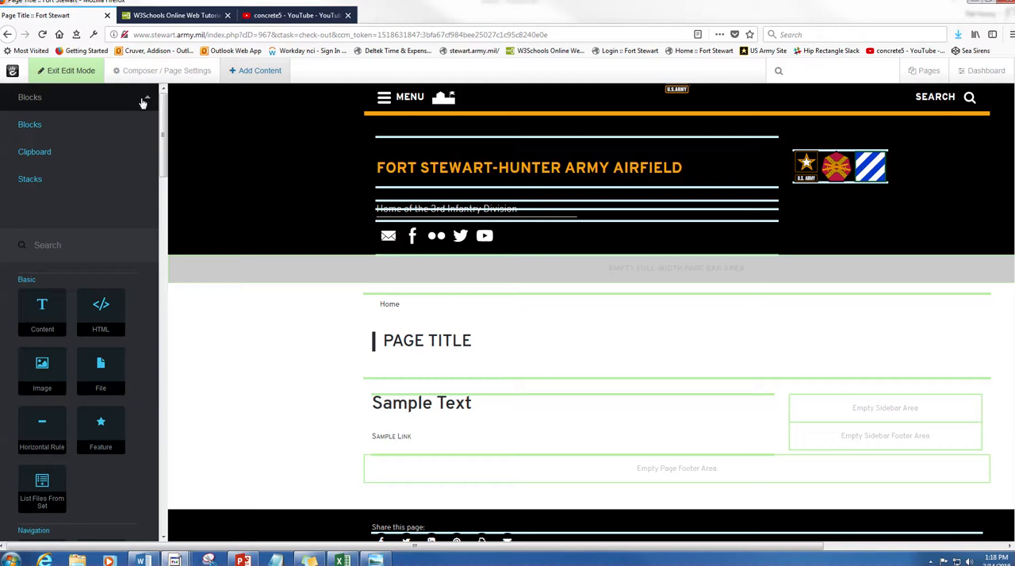
{"action": "mouse_move", "coordinate": [67, 151]}
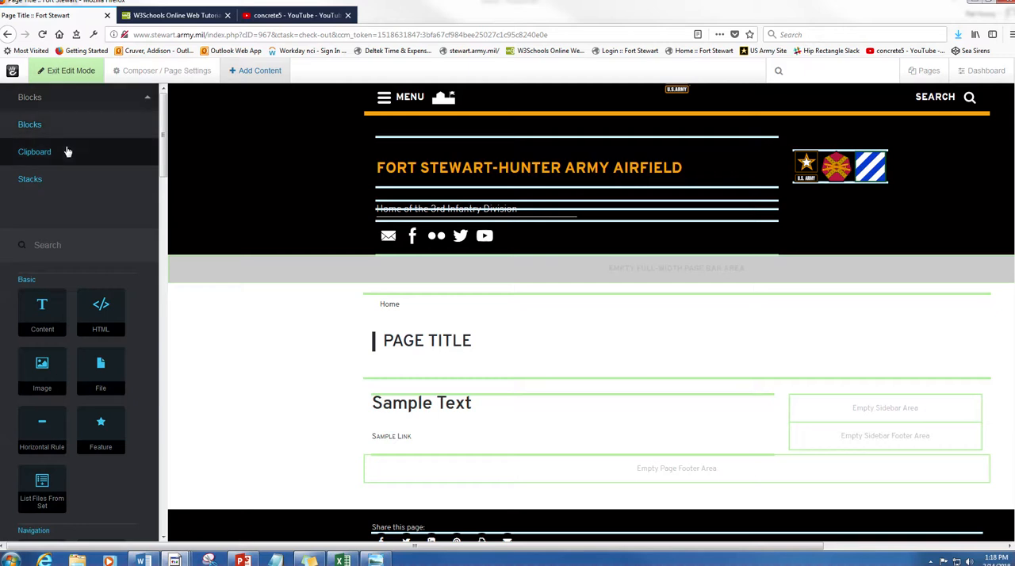
{"action": "mouse_move", "coordinate": [34, 152]}
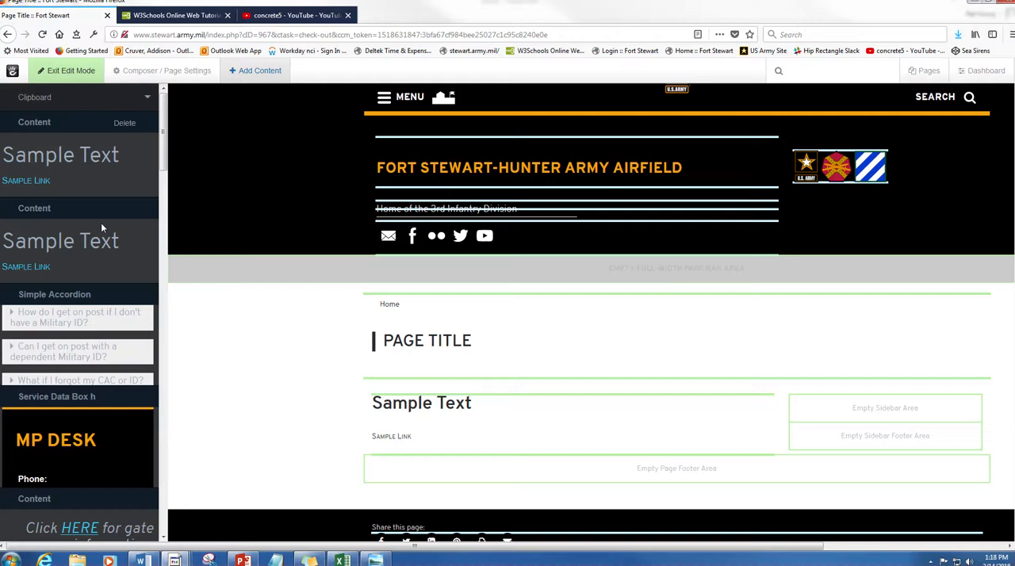
{"action": "mouse_move", "coordinate": [63, 252]}
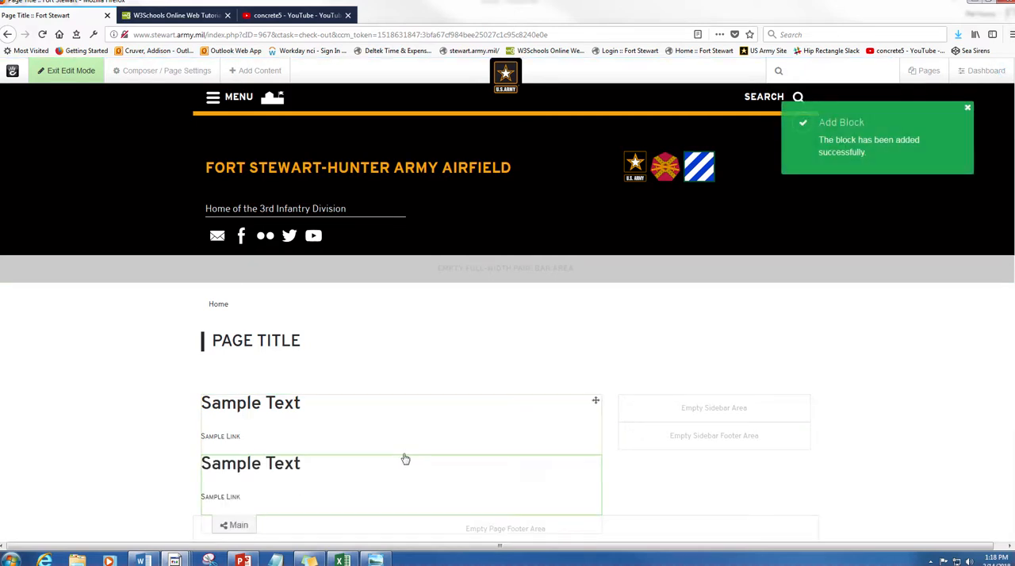
- Edit the pasted block copy, reformat its Sample Text as Heading 4, and save
{"action": "scroll", "scroll_direction": "down", "scroll_amount": 3}
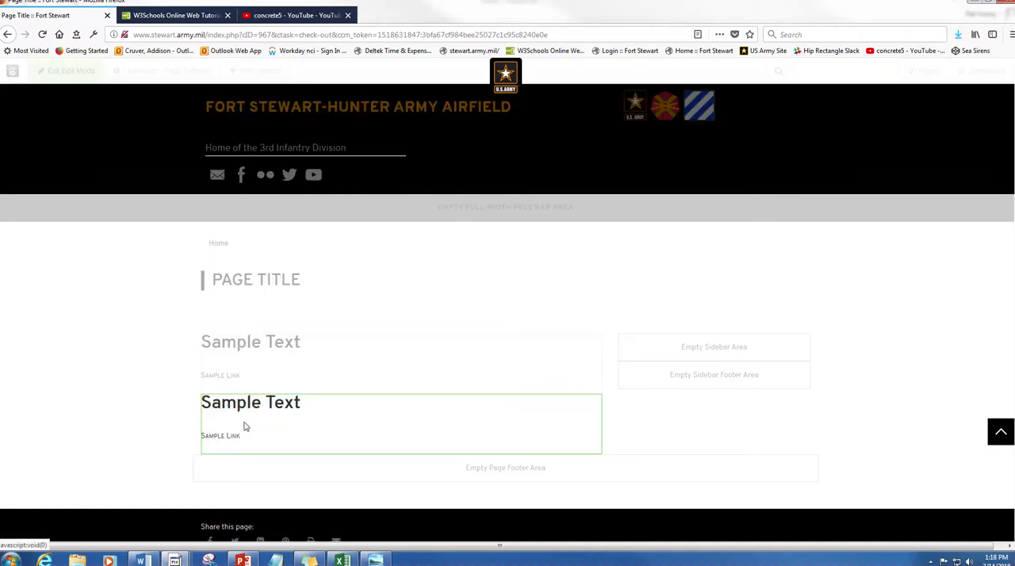
{"action": "left_click", "coordinate": [250, 402]}
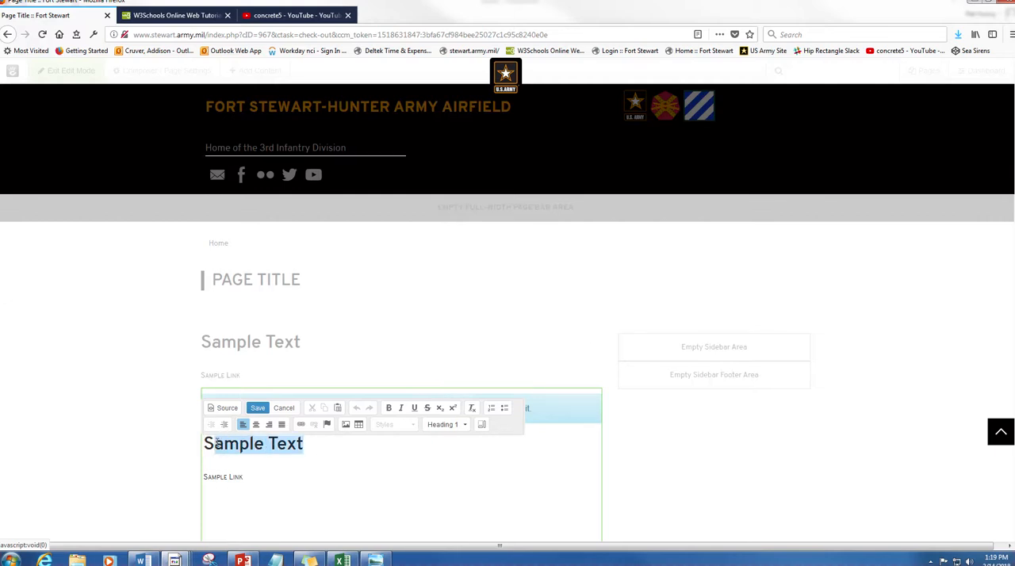
{"action": "left_click", "coordinate": [445, 425]}
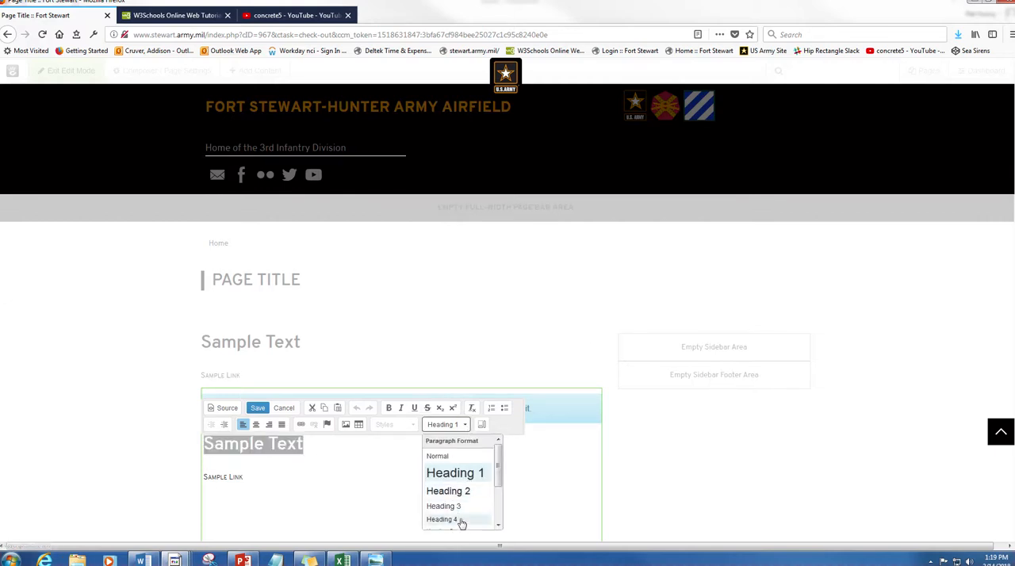
{"action": "left_click", "coordinate": [442, 519]}
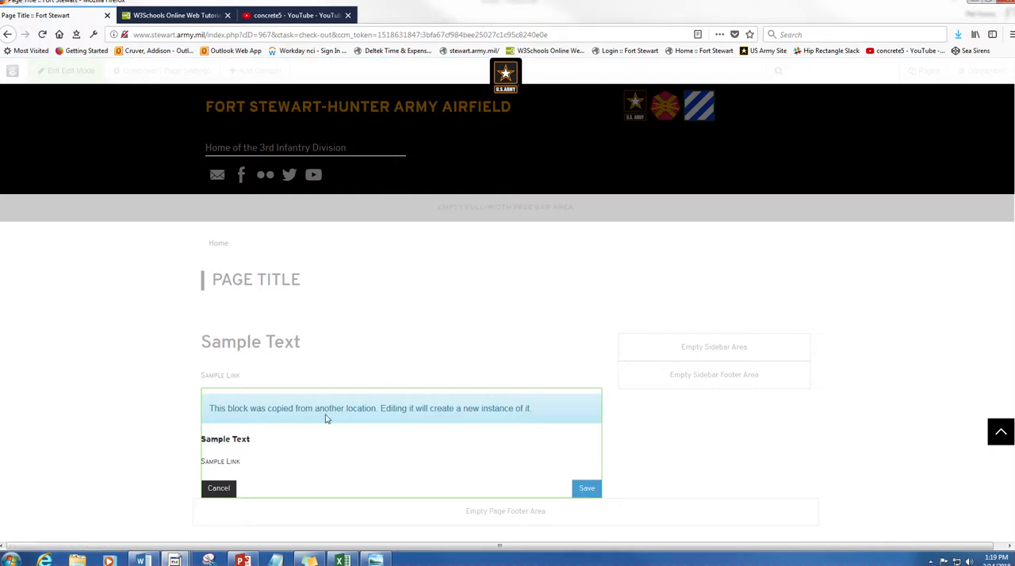
{"action": "left_click", "coordinate": [587, 488]}
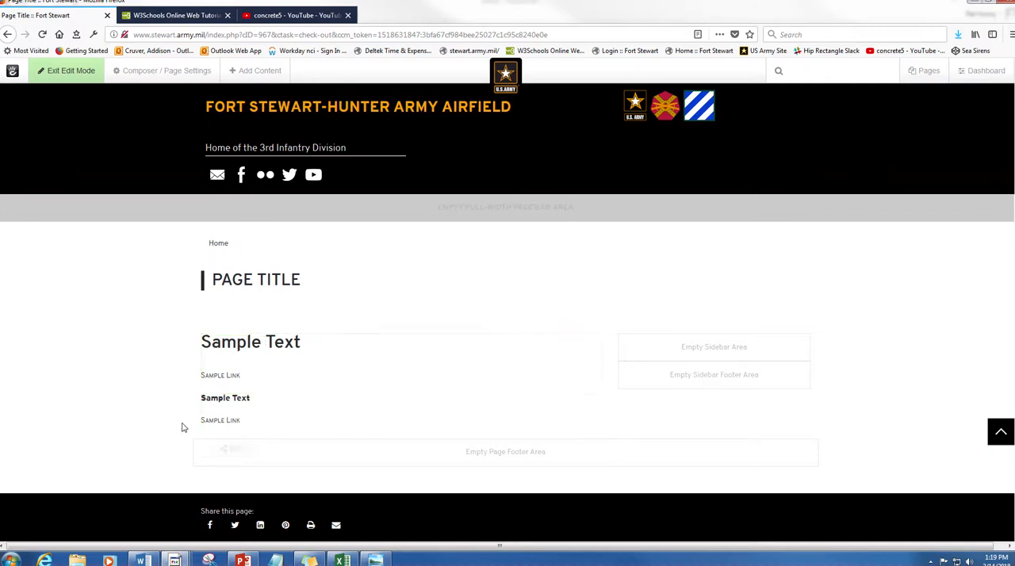
{"action": "mouse_move", "coordinate": [302, 351]}
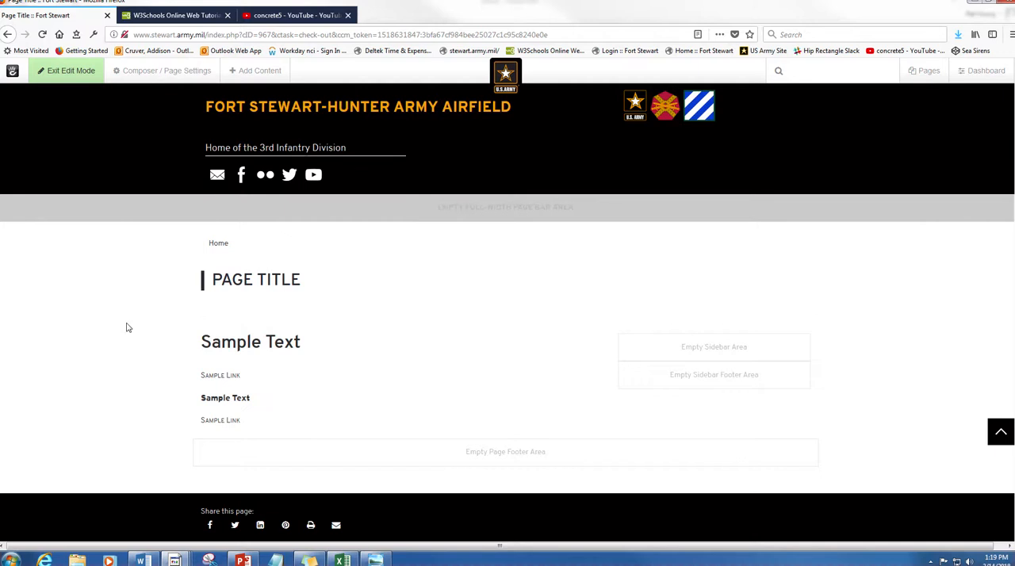
{"action": "mouse_move", "coordinate": [46, 353]}
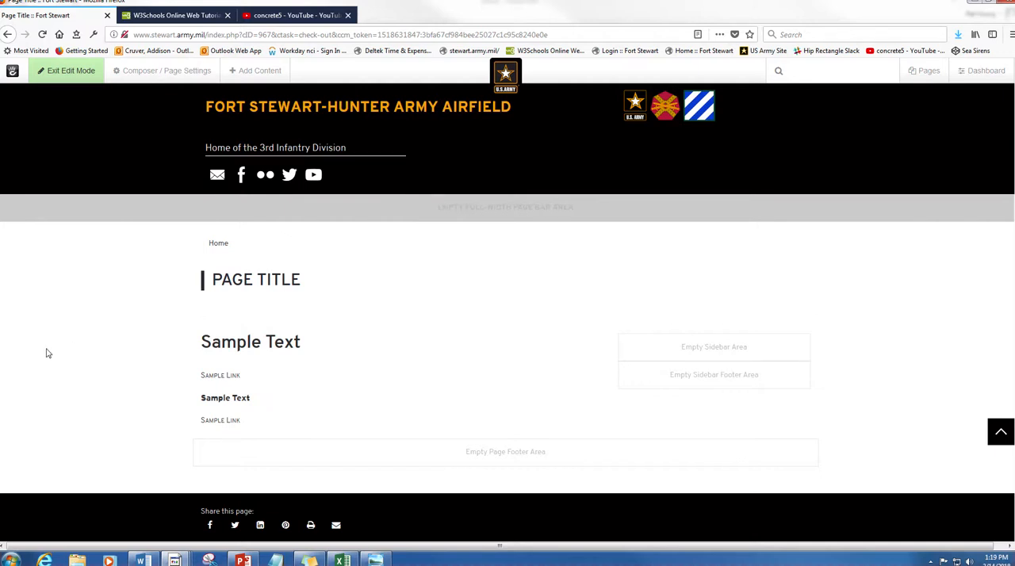
{"action": "mouse_move", "coordinate": [333, 371]}
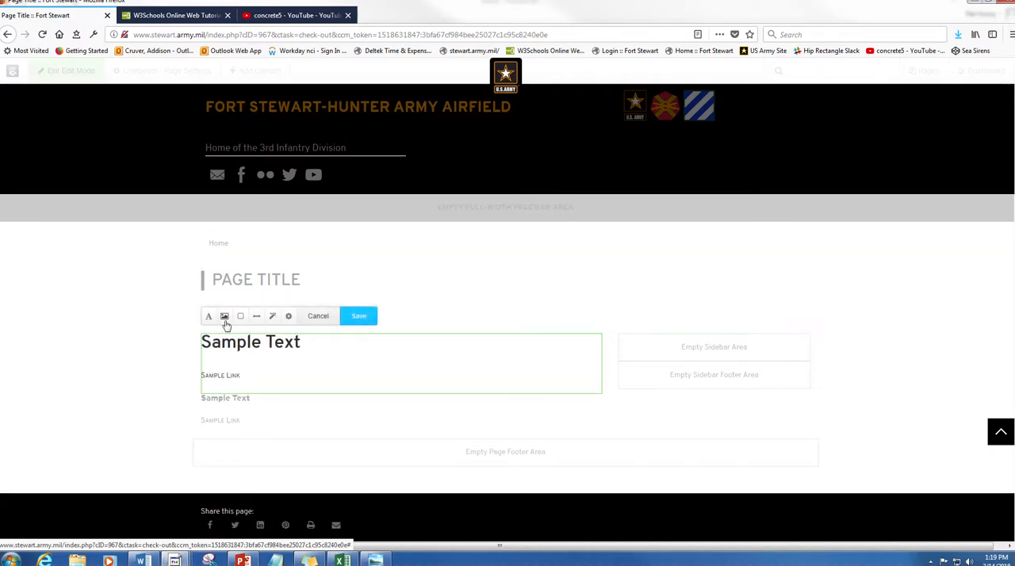
{"action": "mouse_move", "coordinate": [476, 357]}
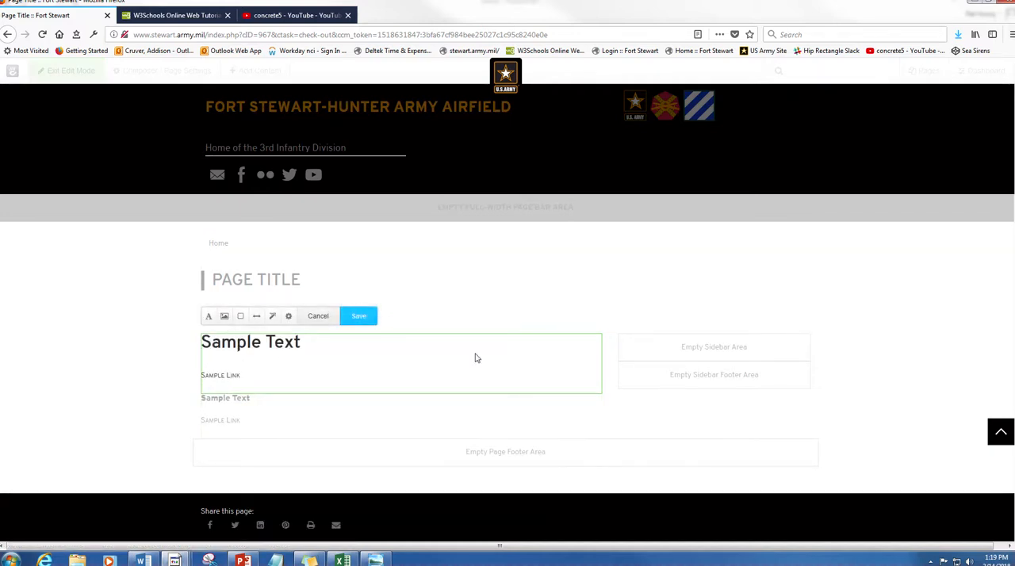